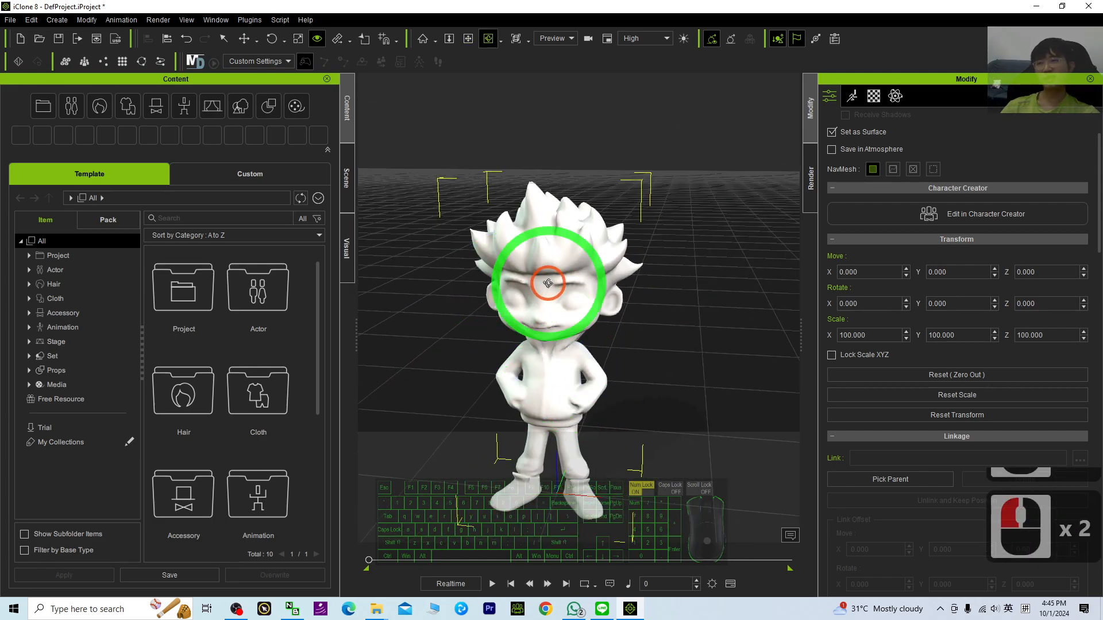
Step: Show the boy prop's Material tab with Texture Settings and its empty Base Color slot
drag(549, 282, 752, 271)
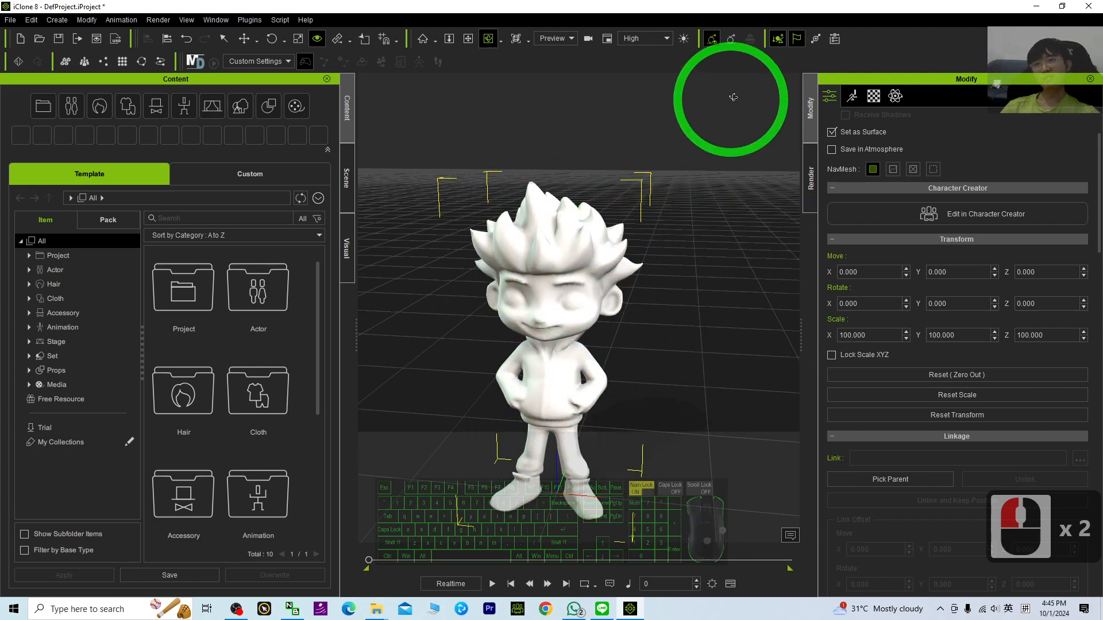
click(873, 95)
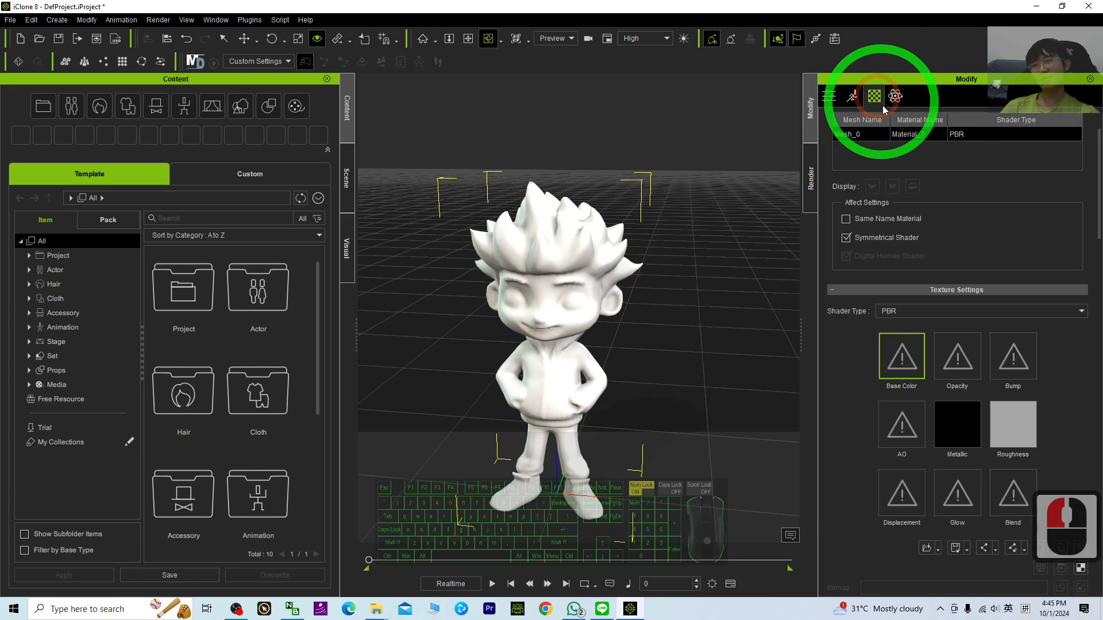
click(873, 96)
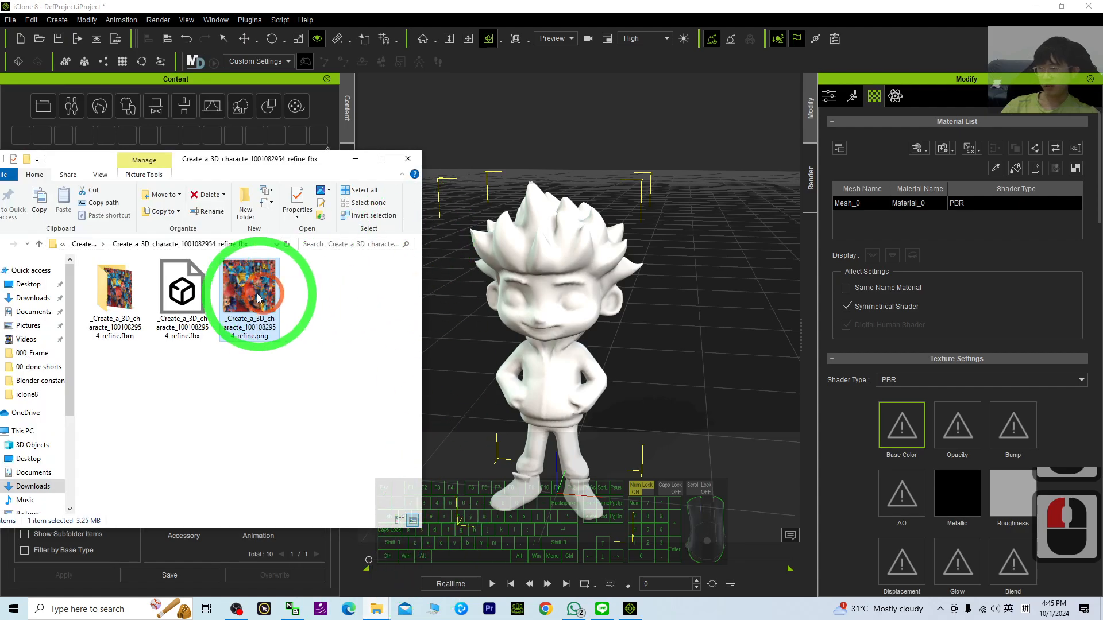
Step: Select the boy's colourful PNG texture in the refine.fbx folder under Downloads
double_click(248, 289)
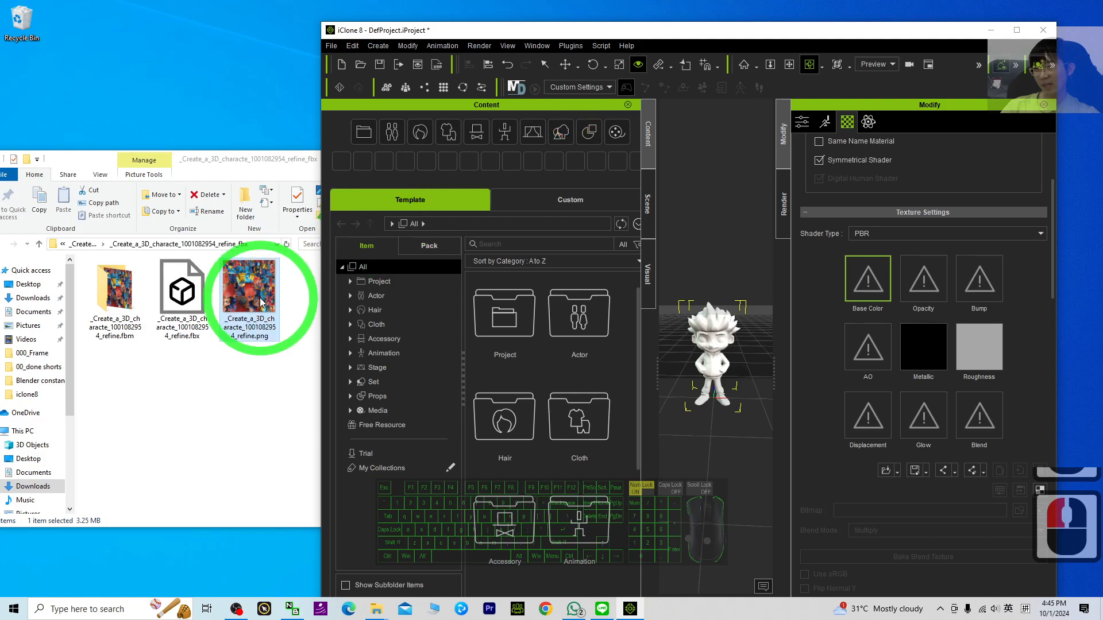
Step: Drop the PNG onto the Base Color slot so the boy renders fully textured
drag(249, 288, 710, 345)
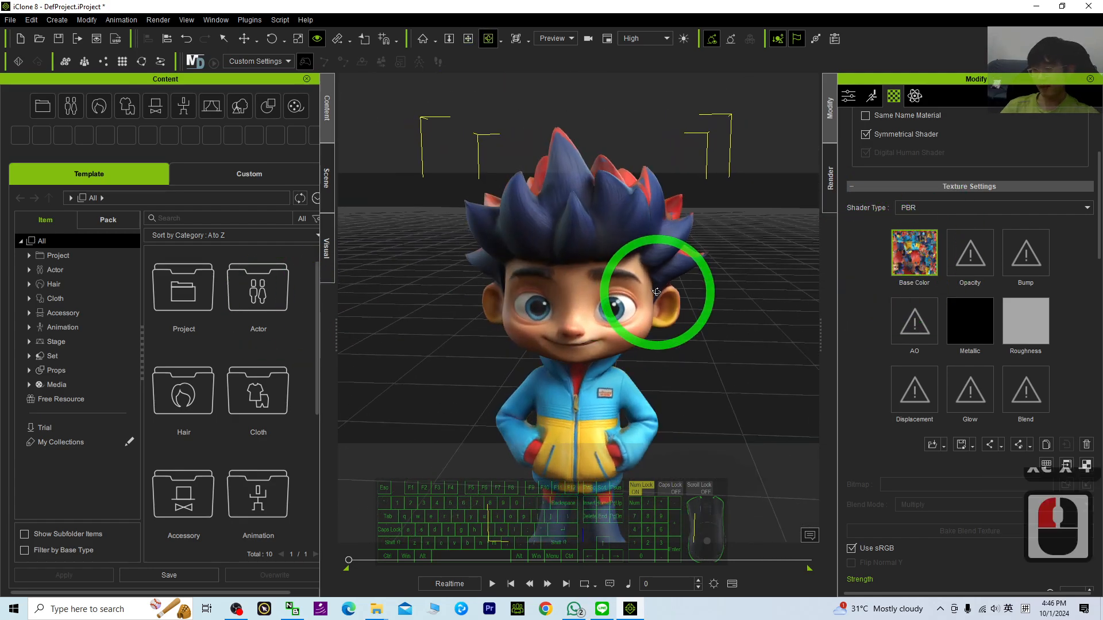
drag(654, 292, 826, 344)
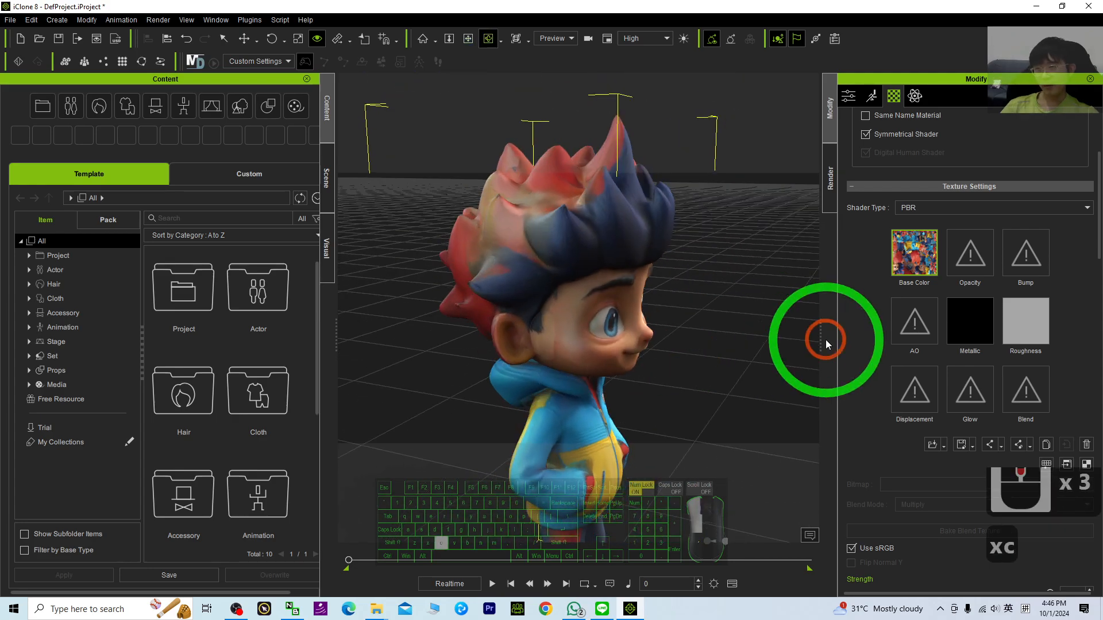